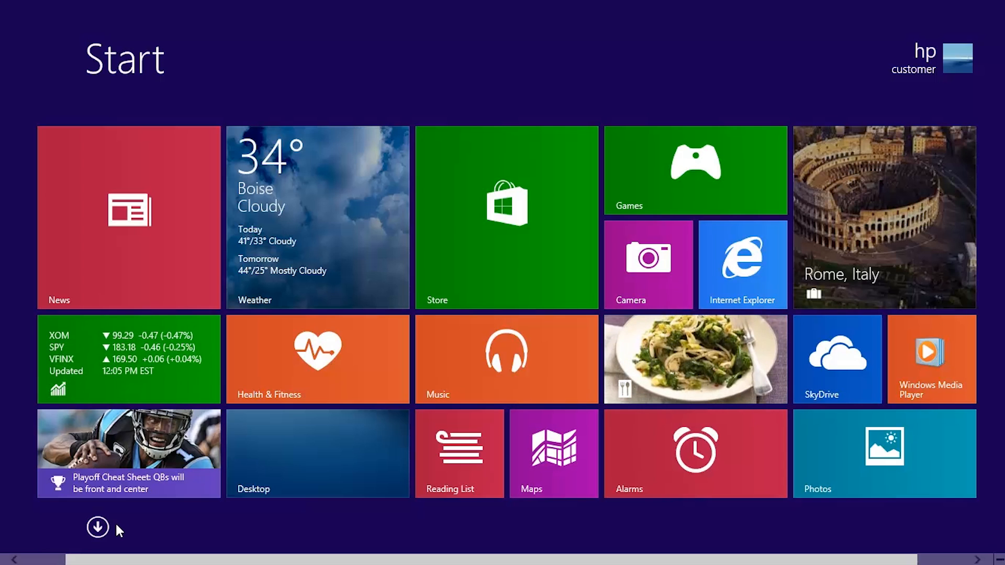
- Launch Bing Weather from its Start tile to view Boise, ID conditions and forecast
left_click(98, 525)
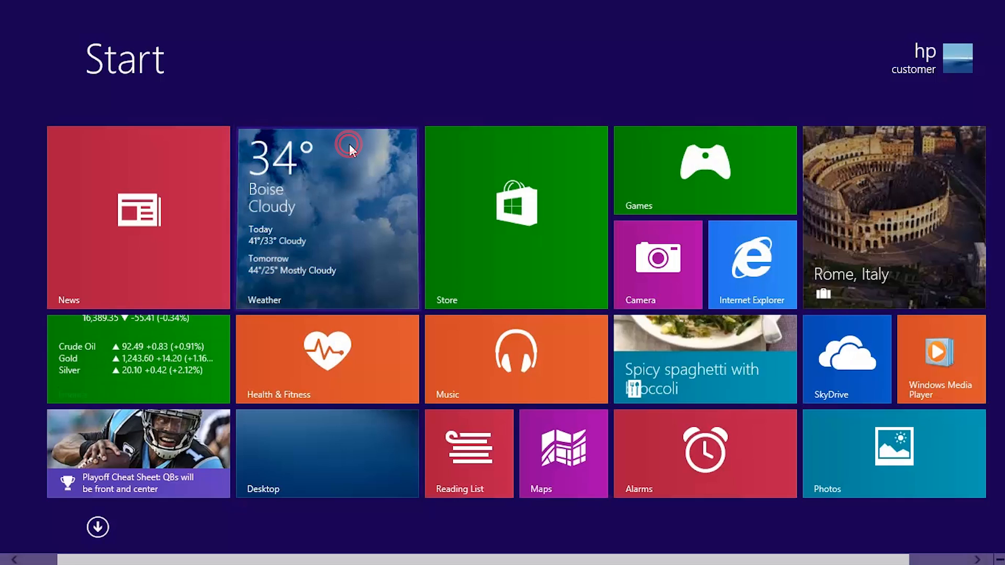
left_click(327, 216)
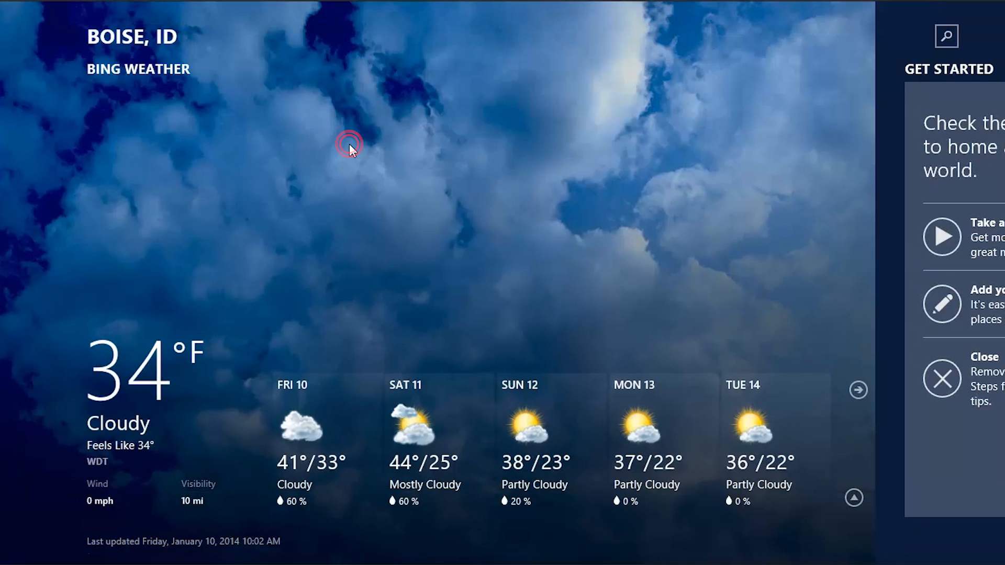
- Reveal the app switcher listing Desktop, Travel and Sports over Weather
left_click(350, 143)
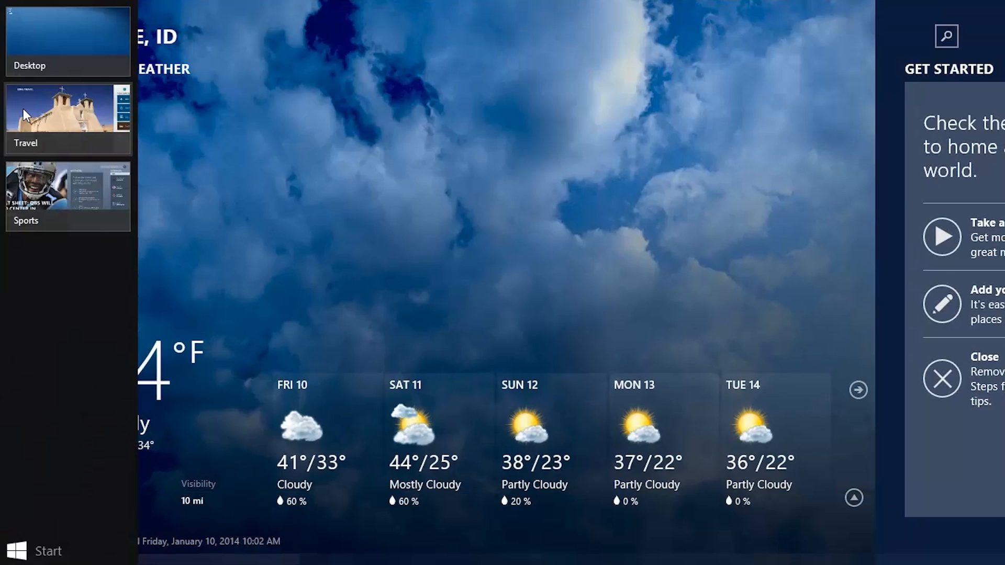
mouse_move(68, 176)
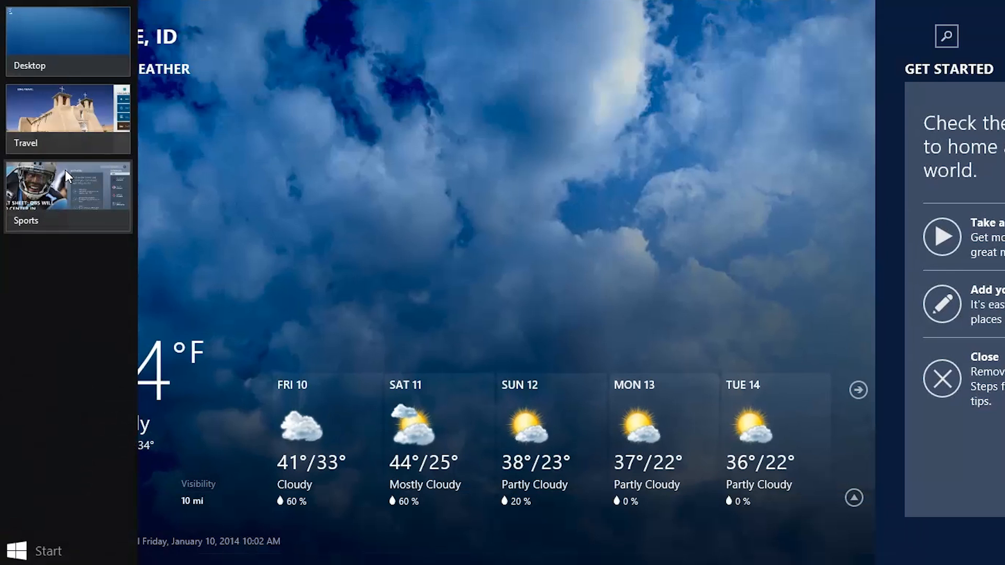
- Snap the Sports app to the left of Weather using Insert Left
right_click(68, 192)
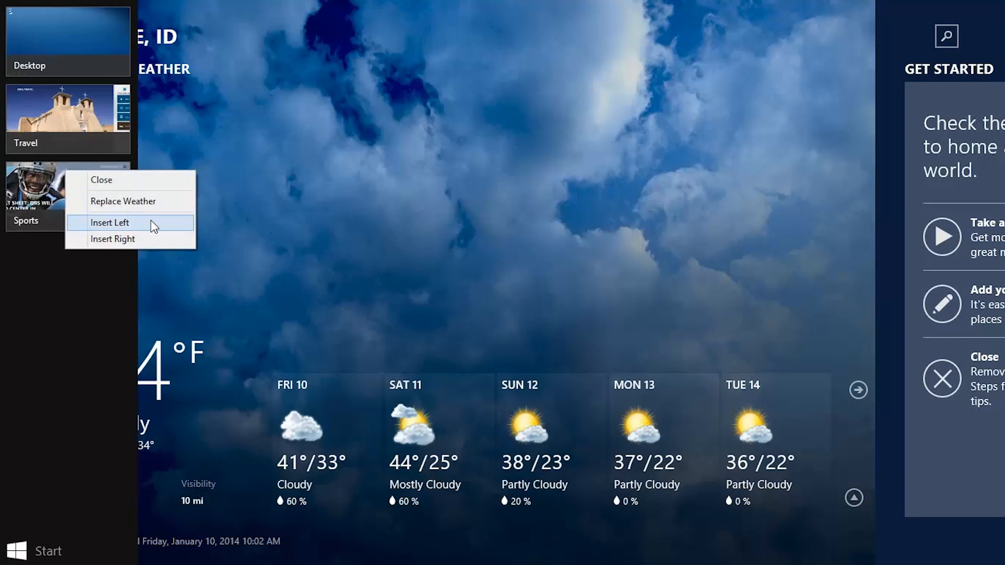
left_click(111, 223)
type("HP Connected Photo")
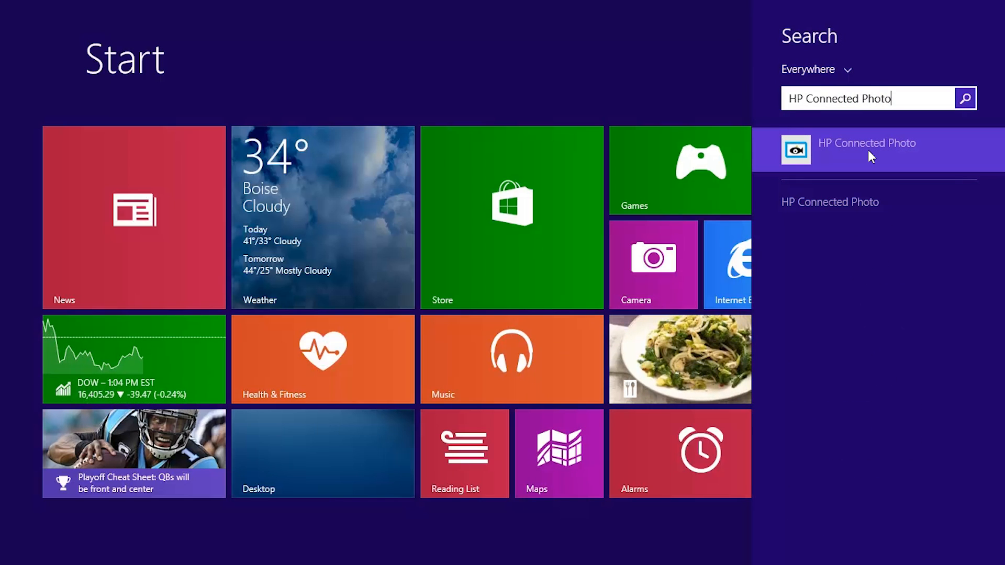
- Pin the HP Connected Photo search result to Start from its options
right_click(867, 149)
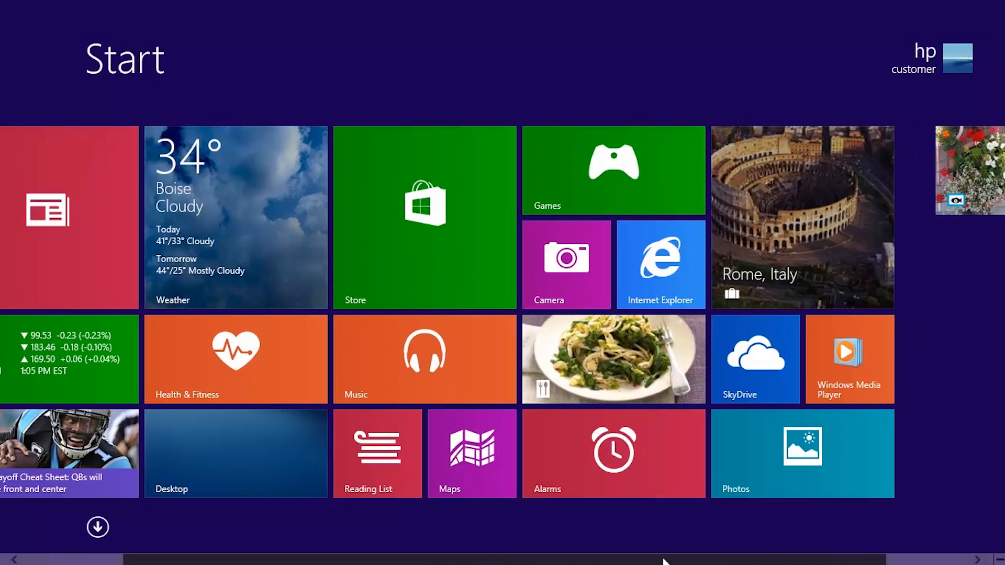
- Scroll right to reach the newly pinned HP Connected Photo tile
scroll("right", 3)
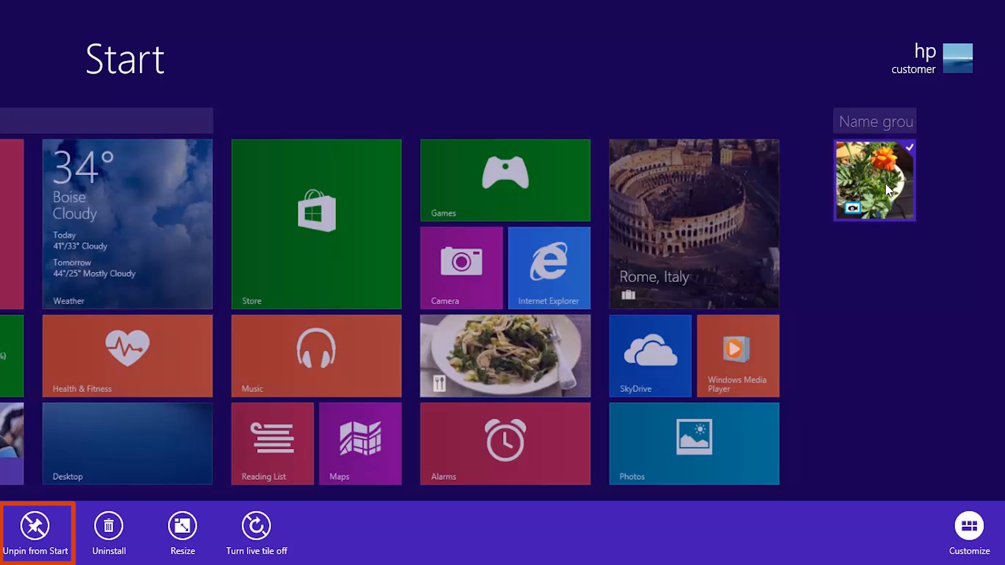
- Open Resize for the HP Connected Photo tile to show Wide, Medium, Small
left_click(108, 532)
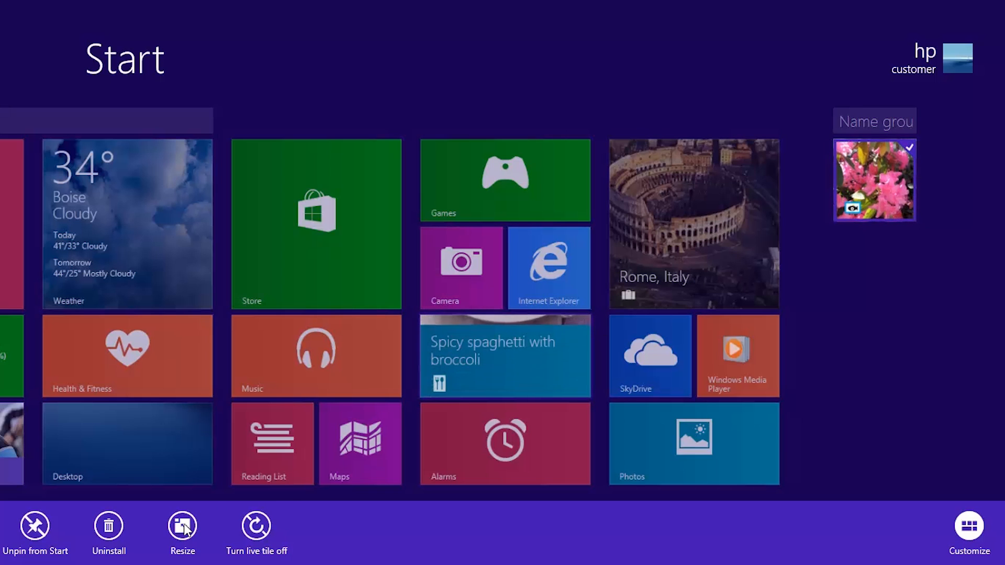
left_click(182, 525)
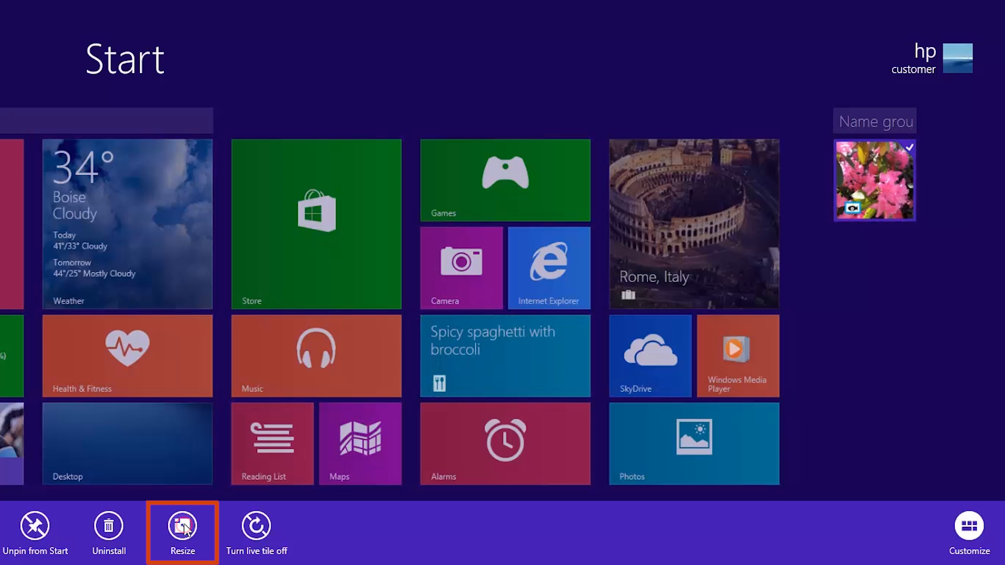
left_click(182, 533)
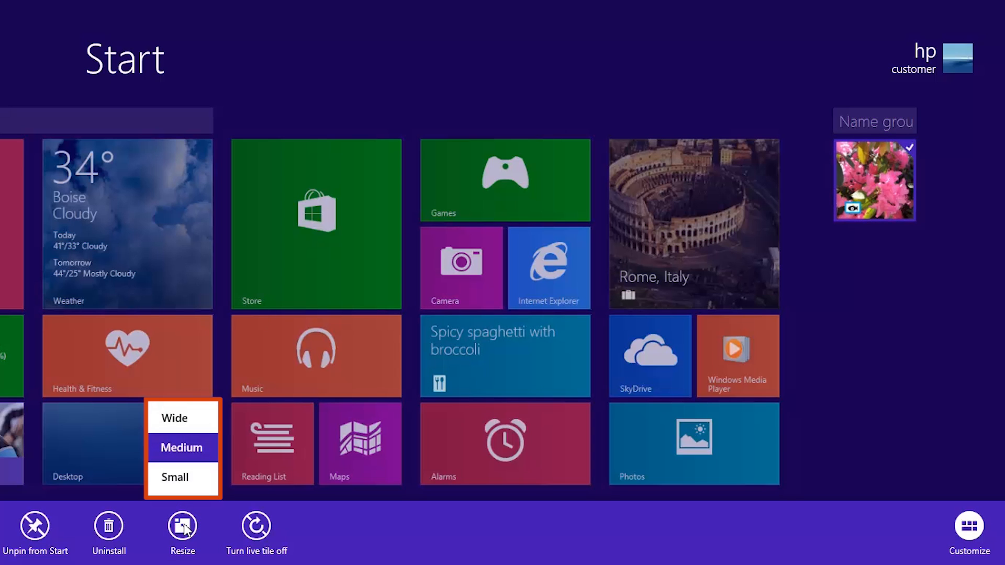